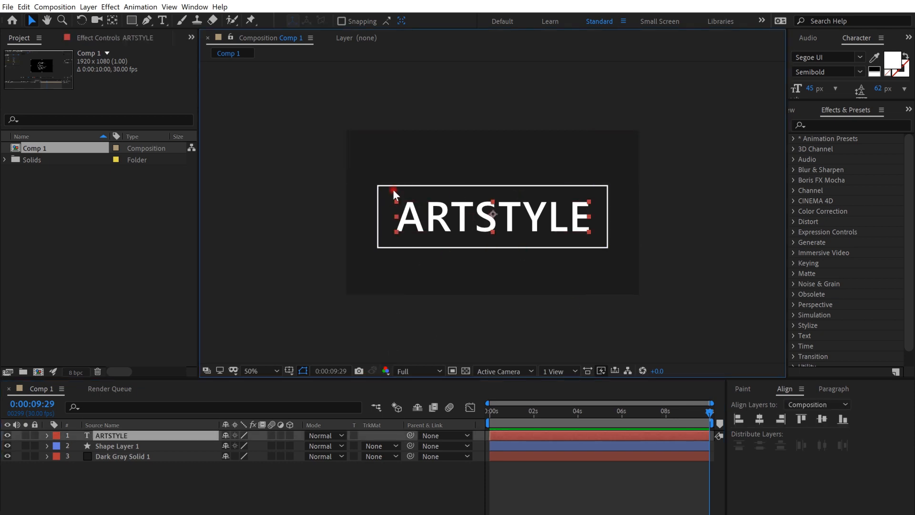
Convert the ARTSTYLE text layer into a new 'ARTSTYLE Outlines' shape layer via Create Shapes from Text
left_click(132, 20)
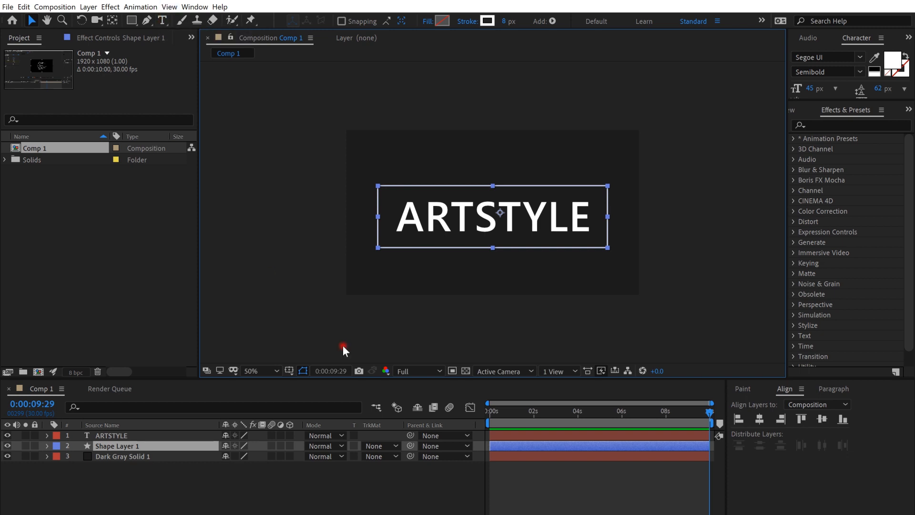
right_click(111, 436)
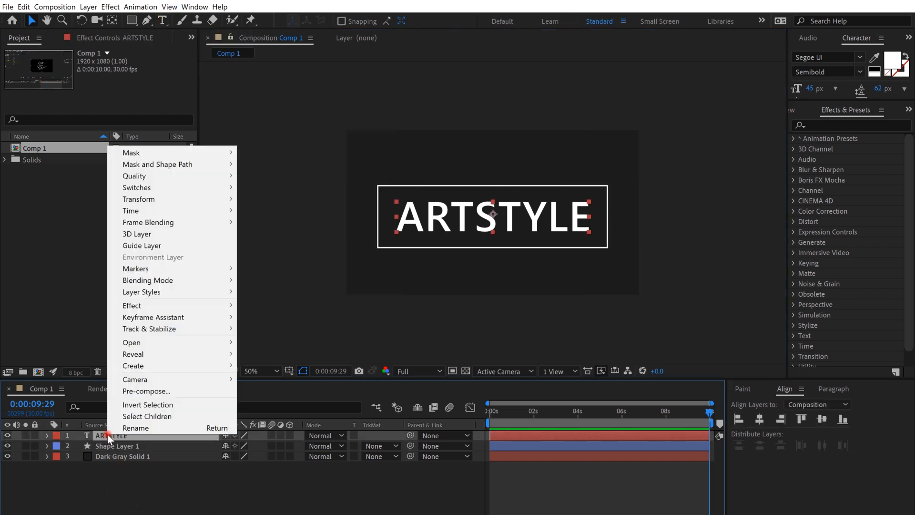
mouse_move(133, 365)
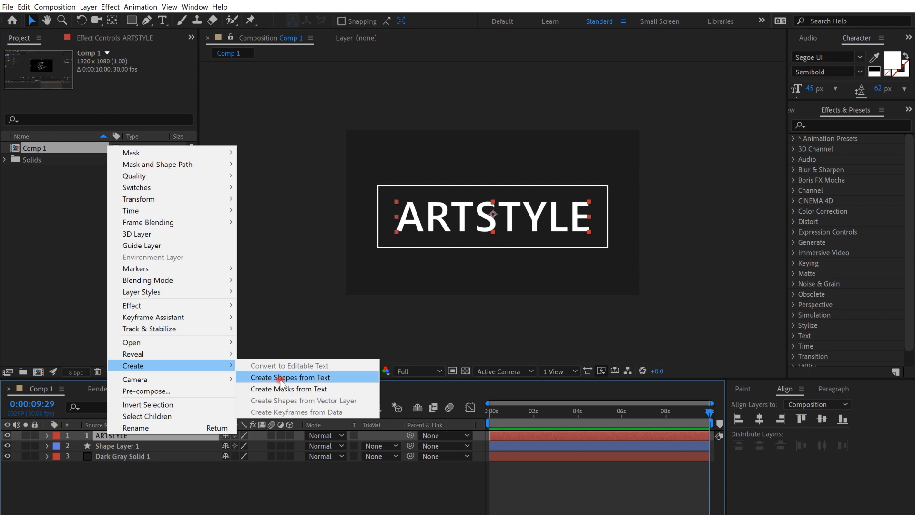
left_click(287, 377)
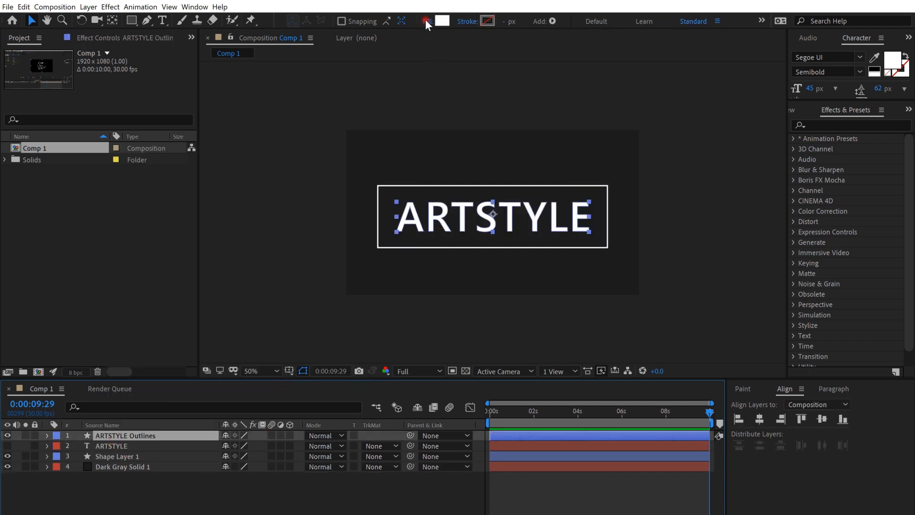
Set the ARTSTYLE outlines' Fill to None so the letters are hollow white strokes
left_click(427, 21)
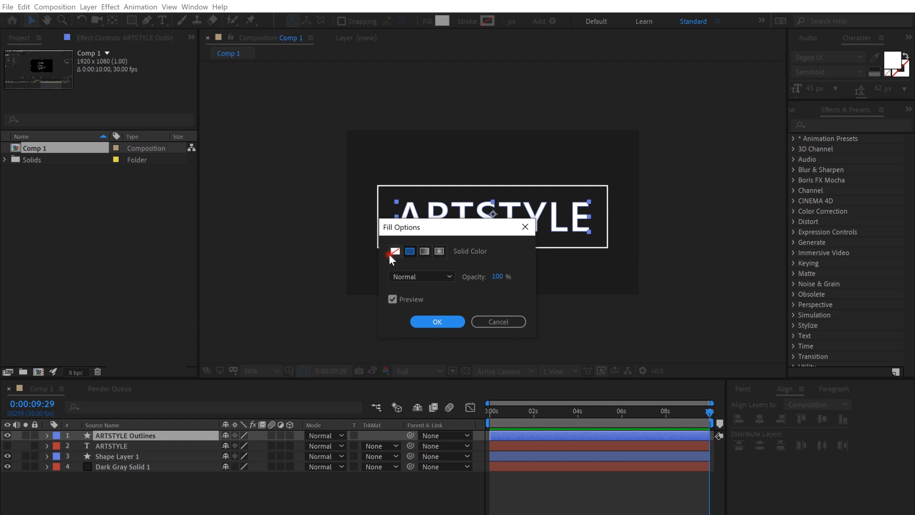
left_click(436, 321)
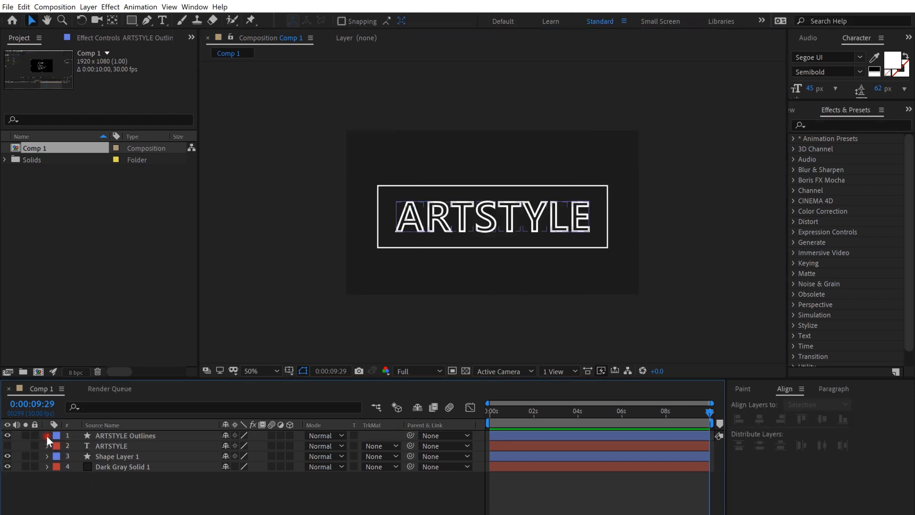
Add Trim Paths to ARTSTYLE Outlines and set a Start keyframe at 0:00
left_click(295, 445)
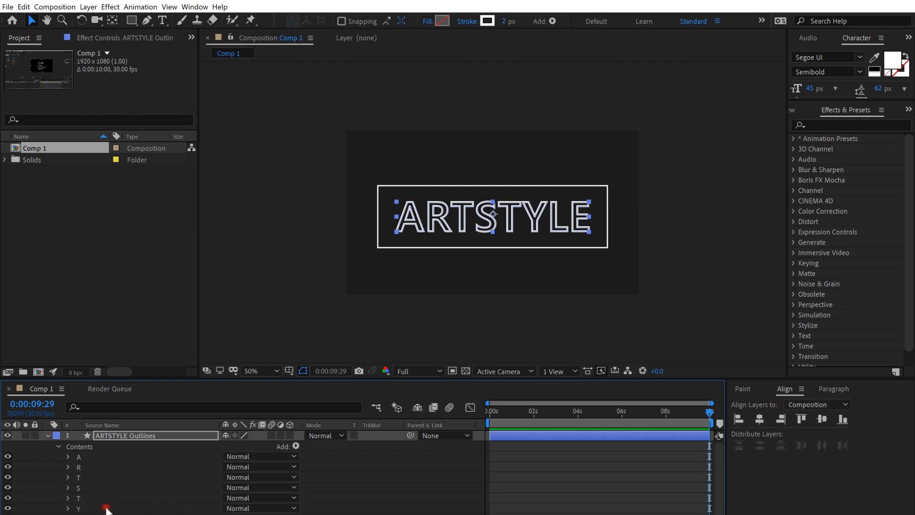
scroll("down", 3)
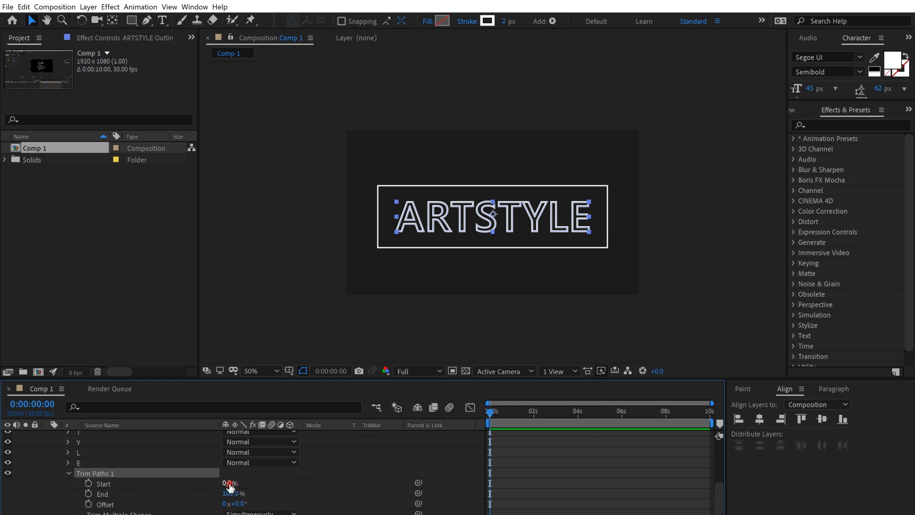
left_click(88, 483)
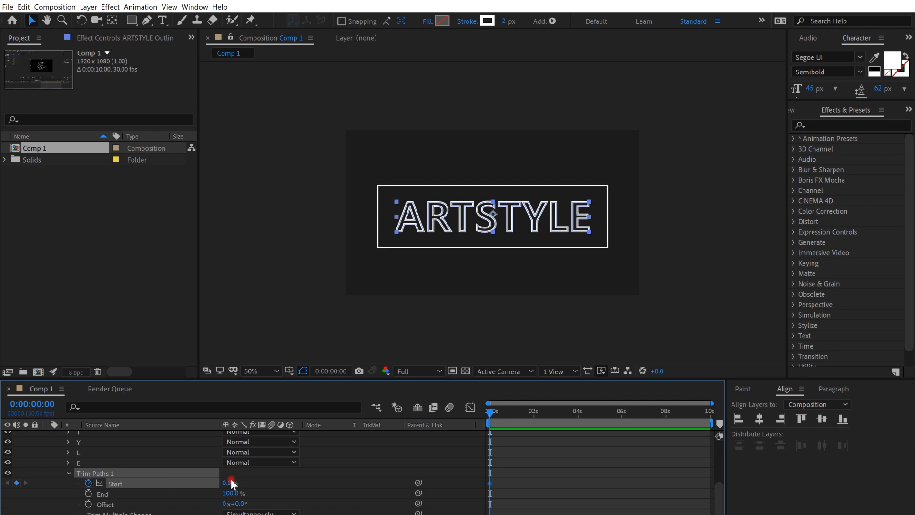